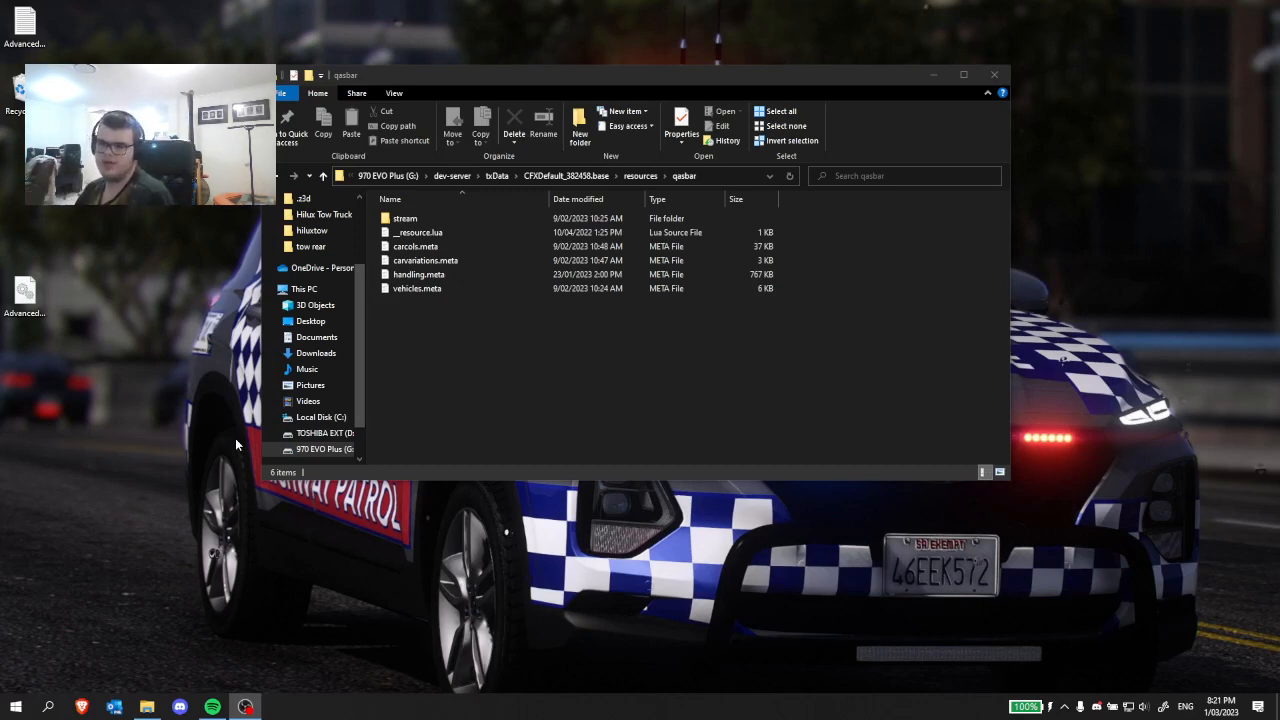
{"action": "mouse_move", "coordinate": [238, 399]}
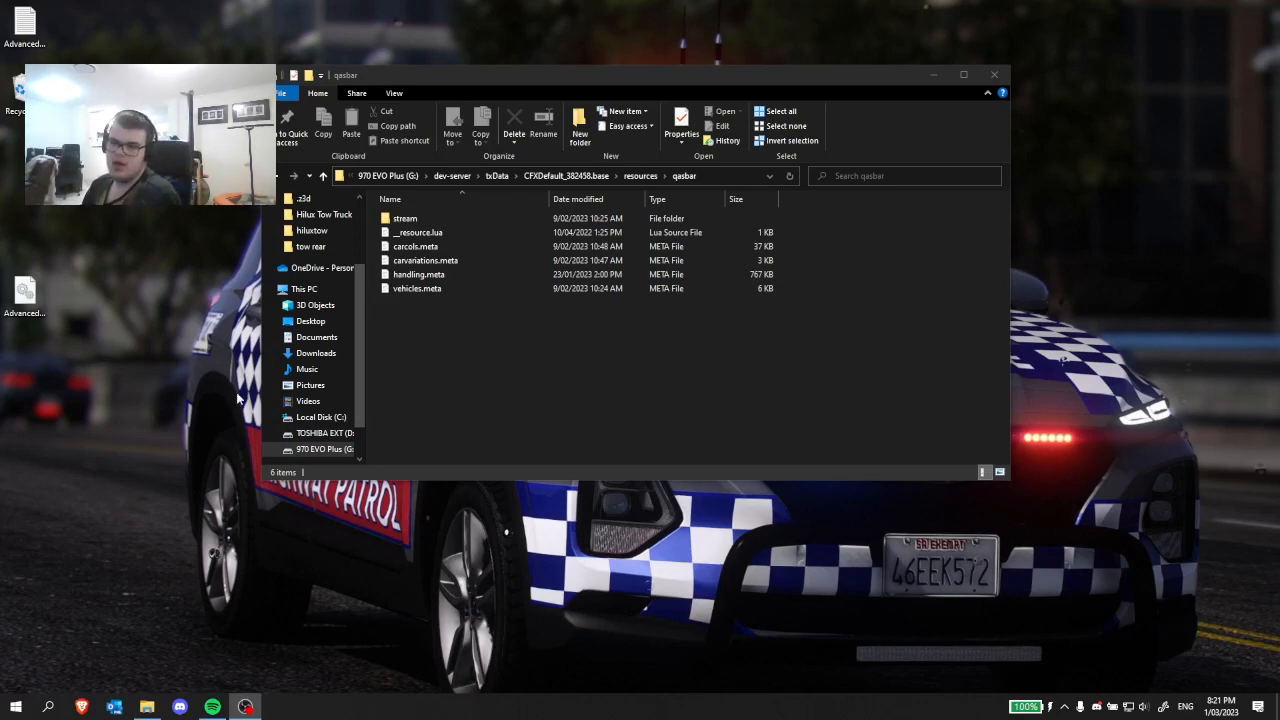
{"action": "mouse_move", "coordinate": [113, 389]}
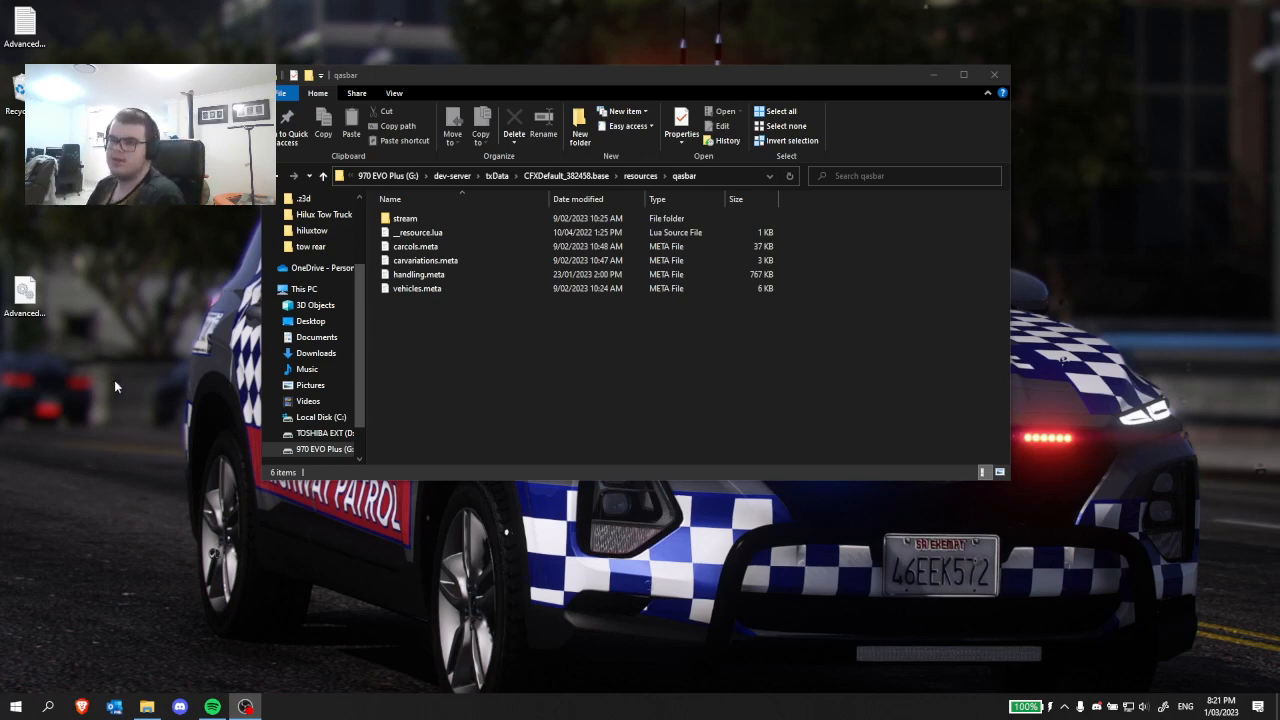
Open vehicles.meta from the qasbar folder in the code editor.
{"action": "left_click", "coordinate": [418, 274]}
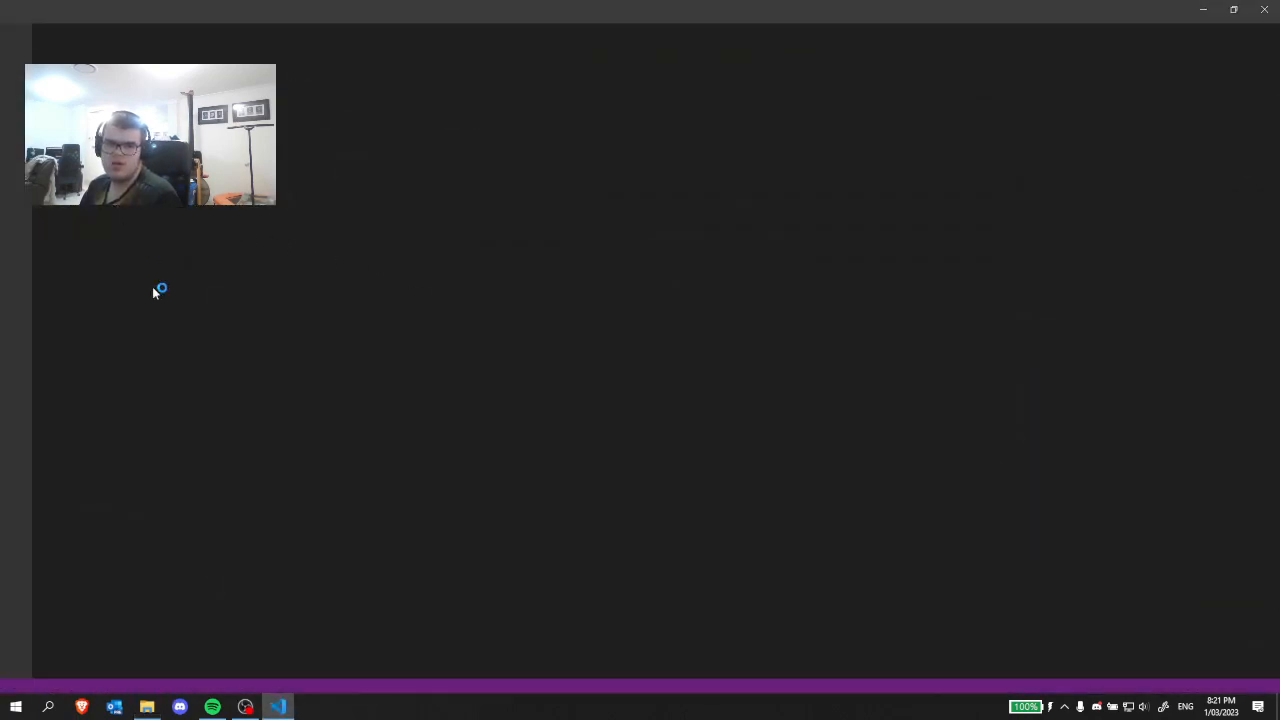
Locate the vehicleClass entry in vehicles.meta and set it to VC_EMERGENCY.
{"action": "left_click", "coordinate": [277, 707]}
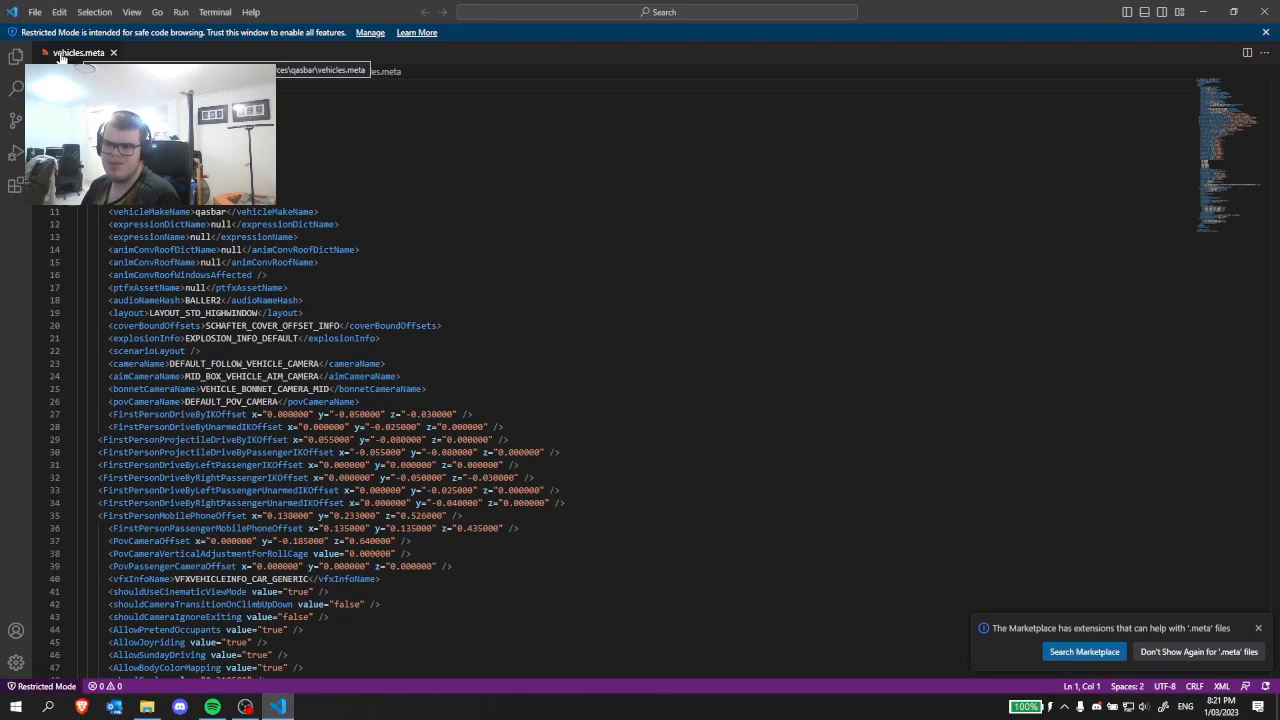
{"action": "scroll", "scroll_direction": "down", "scroll_amount": 3}
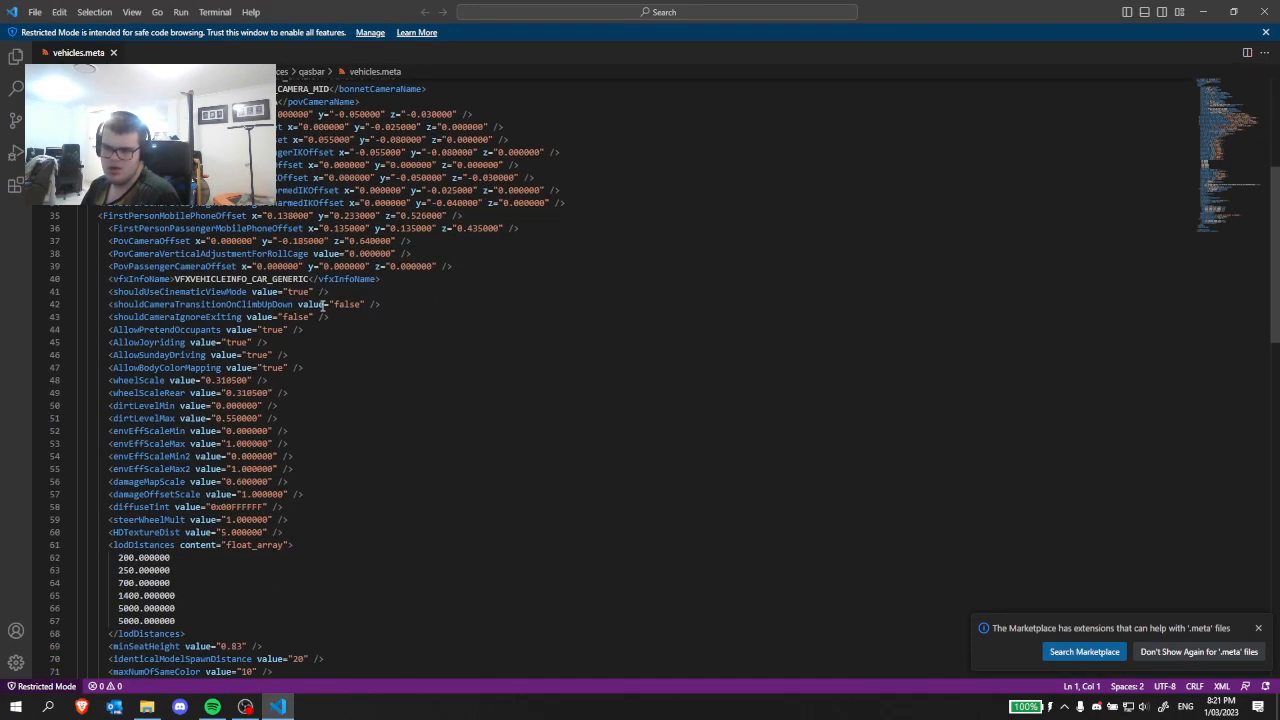
{"action": "scroll", "scroll_direction": "down", "scroll_amount": 3}
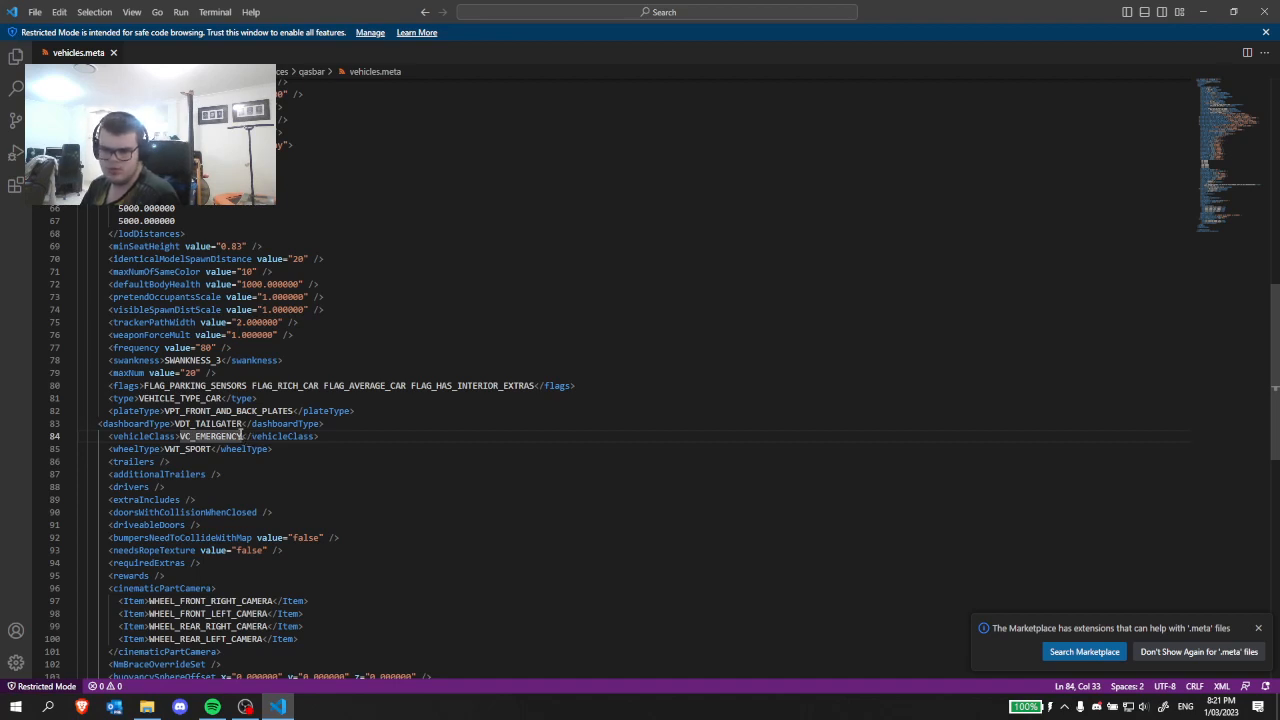
{"action": "double_click", "coordinate": [210, 436]}
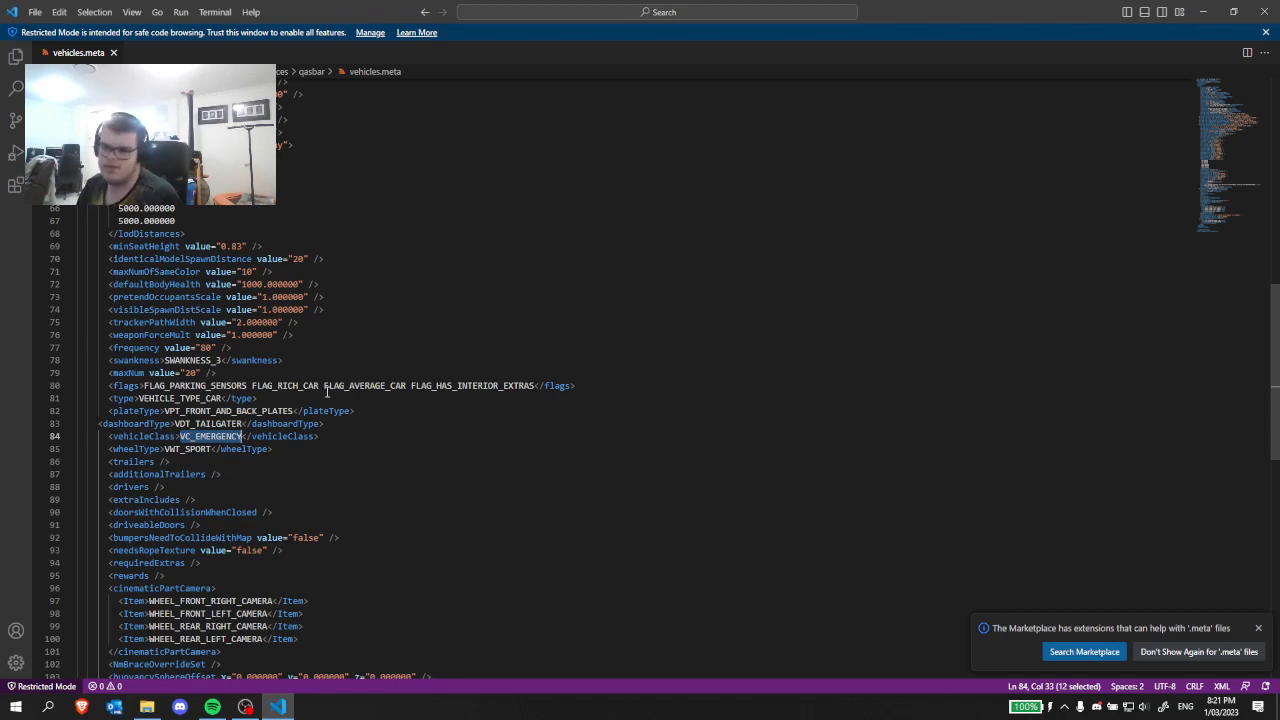
{"action": "mouse_move", "coordinate": [708, 268]}
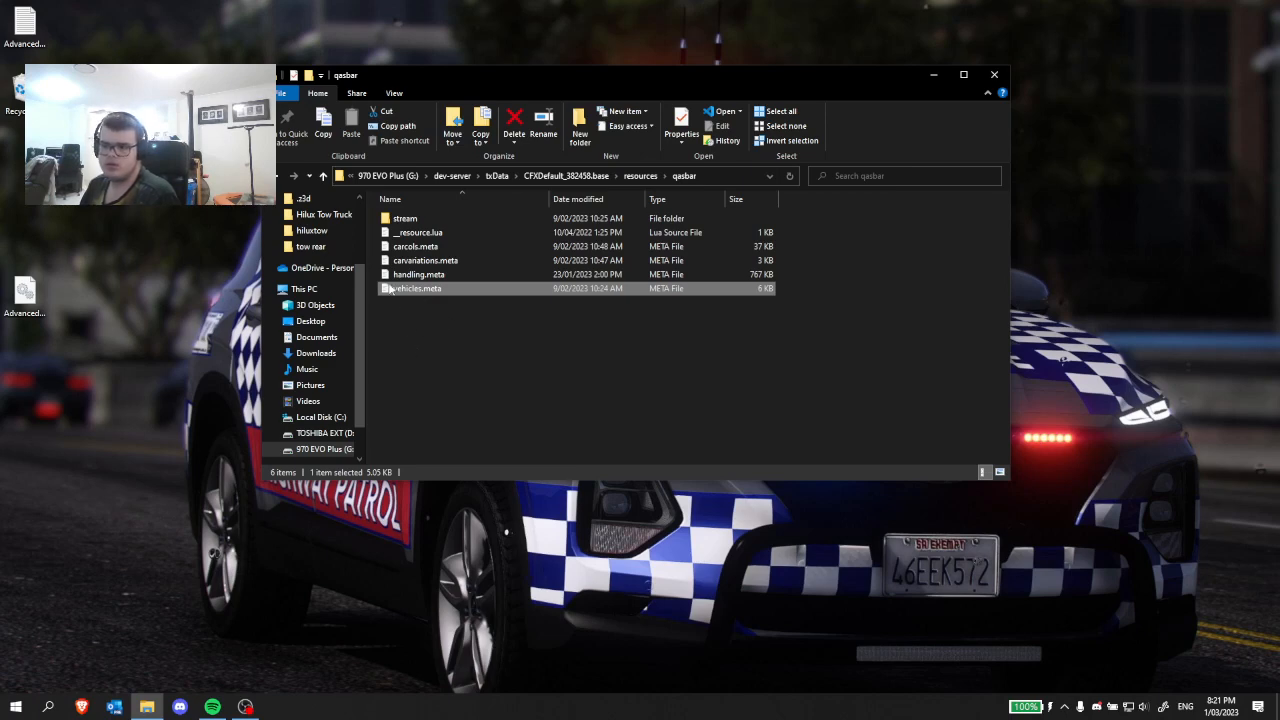
{"action": "mouse_move", "coordinate": [425, 260]}
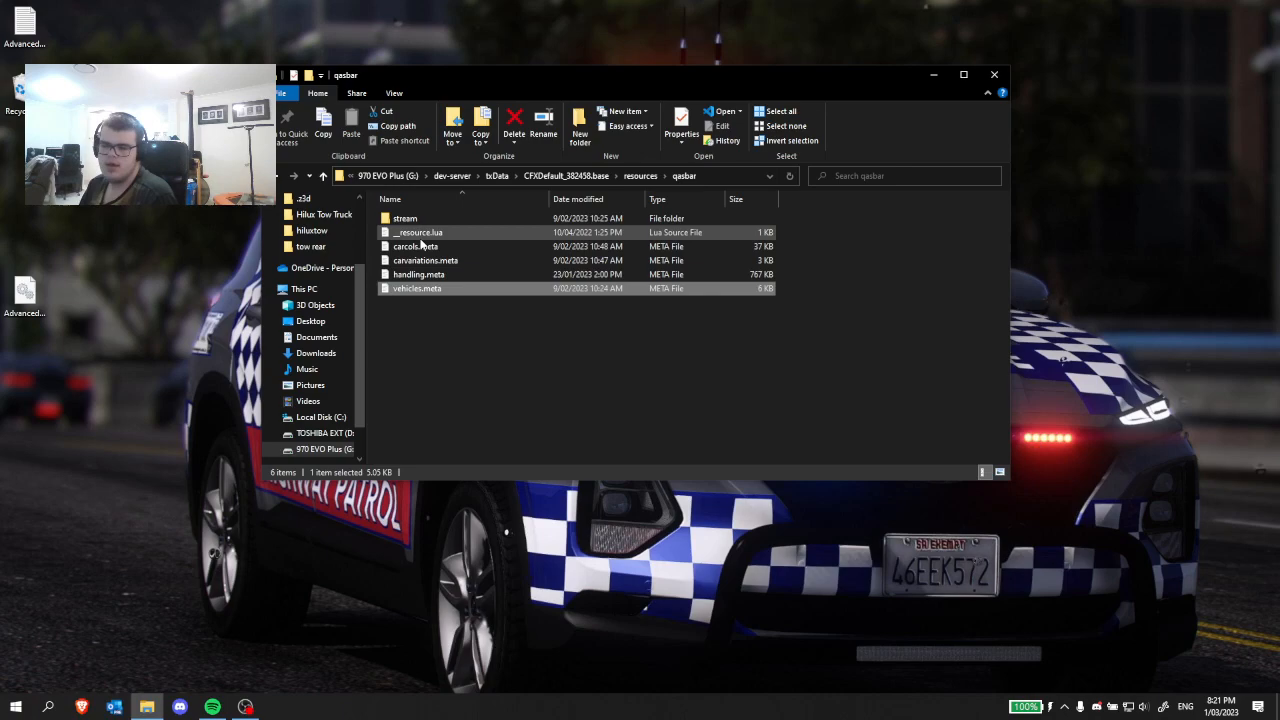
{"action": "mouse_move", "coordinate": [415, 246]}
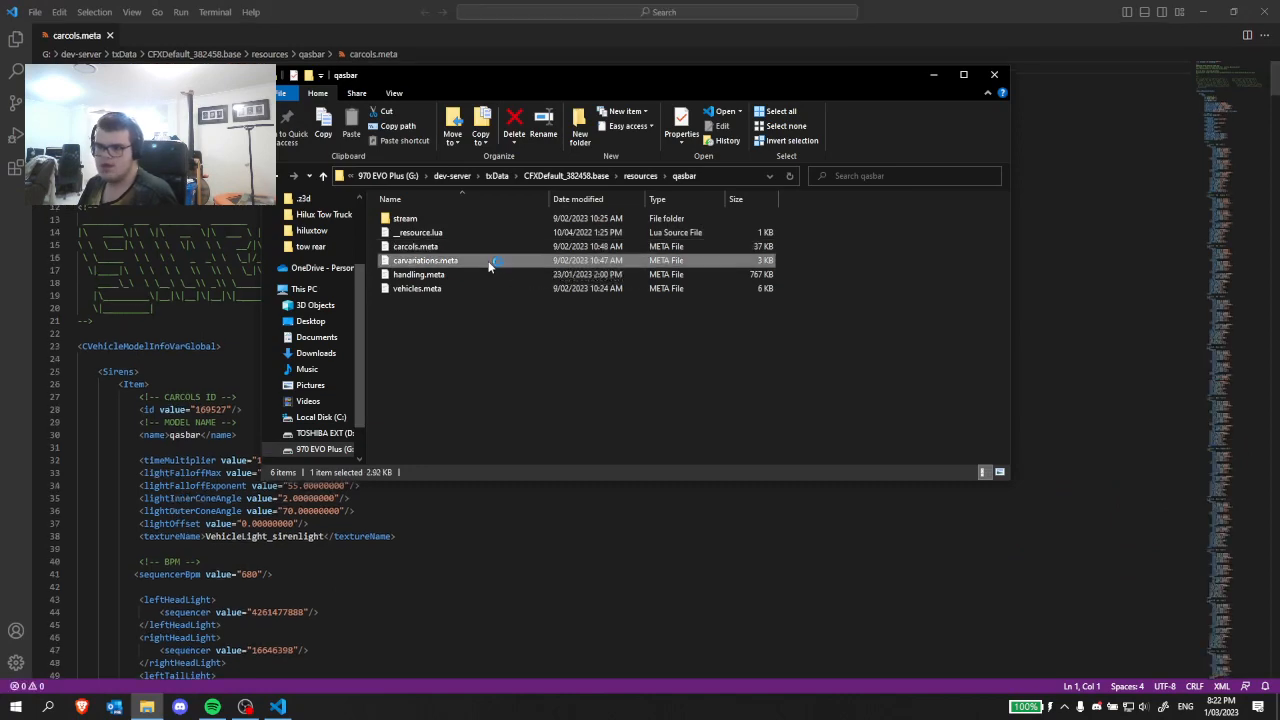
Open carvariations.meta from the qasbar folder in the editor.
{"action": "double_click", "coordinate": [425, 260]}
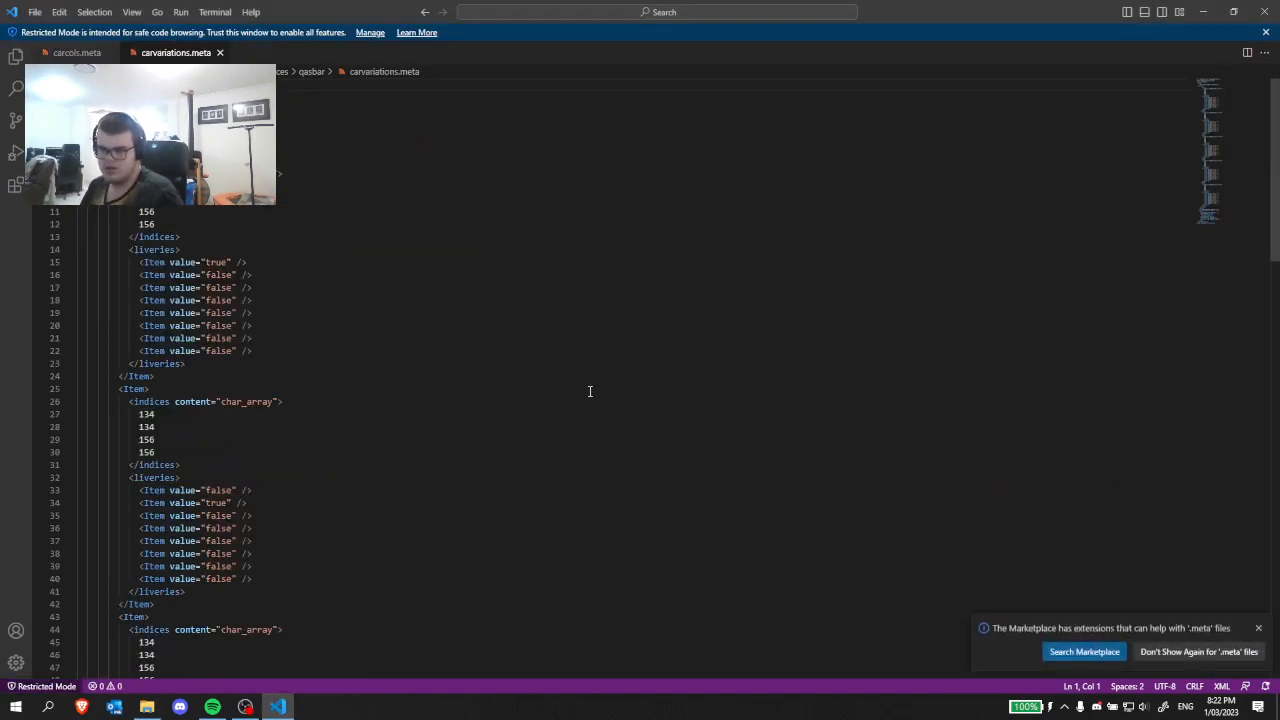
Check that sirenSettings in carvariations.meta and the carcols.meta id both read 169527.
{"action": "scroll", "scroll_direction": "down", "scroll_amount": 3}
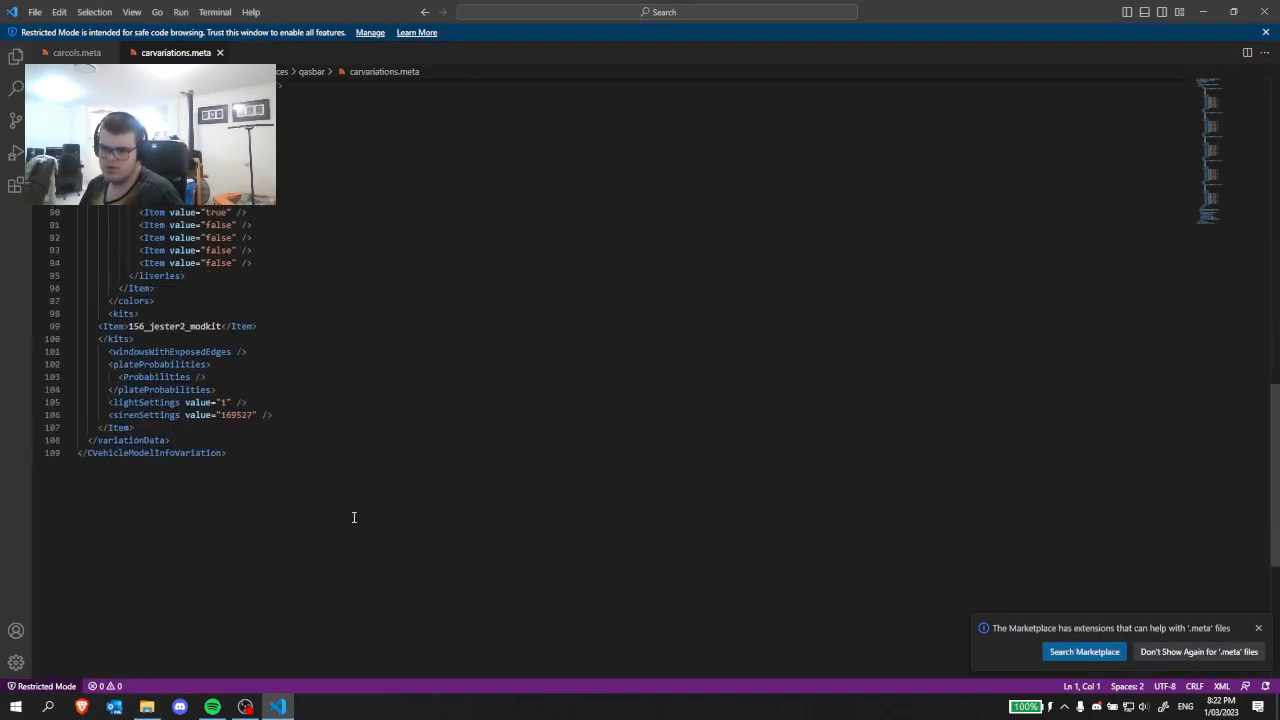
{"action": "double_click", "coordinate": [145, 415]}
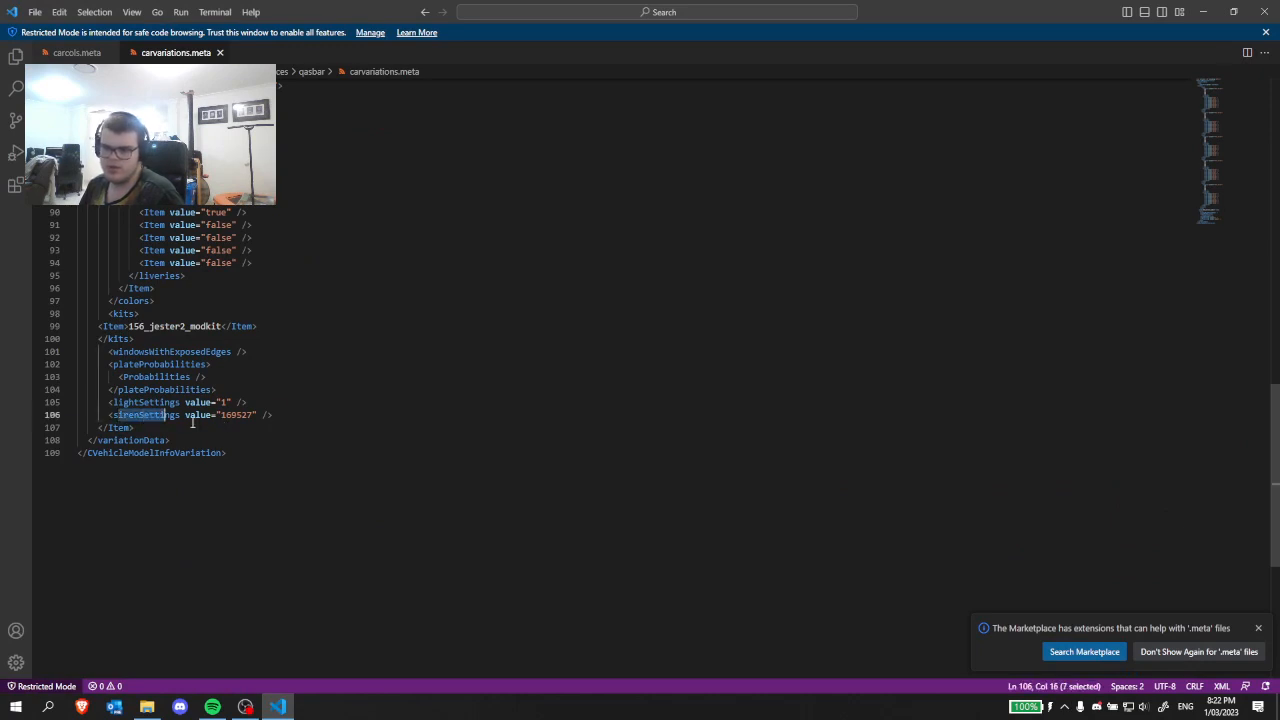
{"action": "left_click_drag", "start_coordinate": [167, 414], "coordinate": [255, 414]}
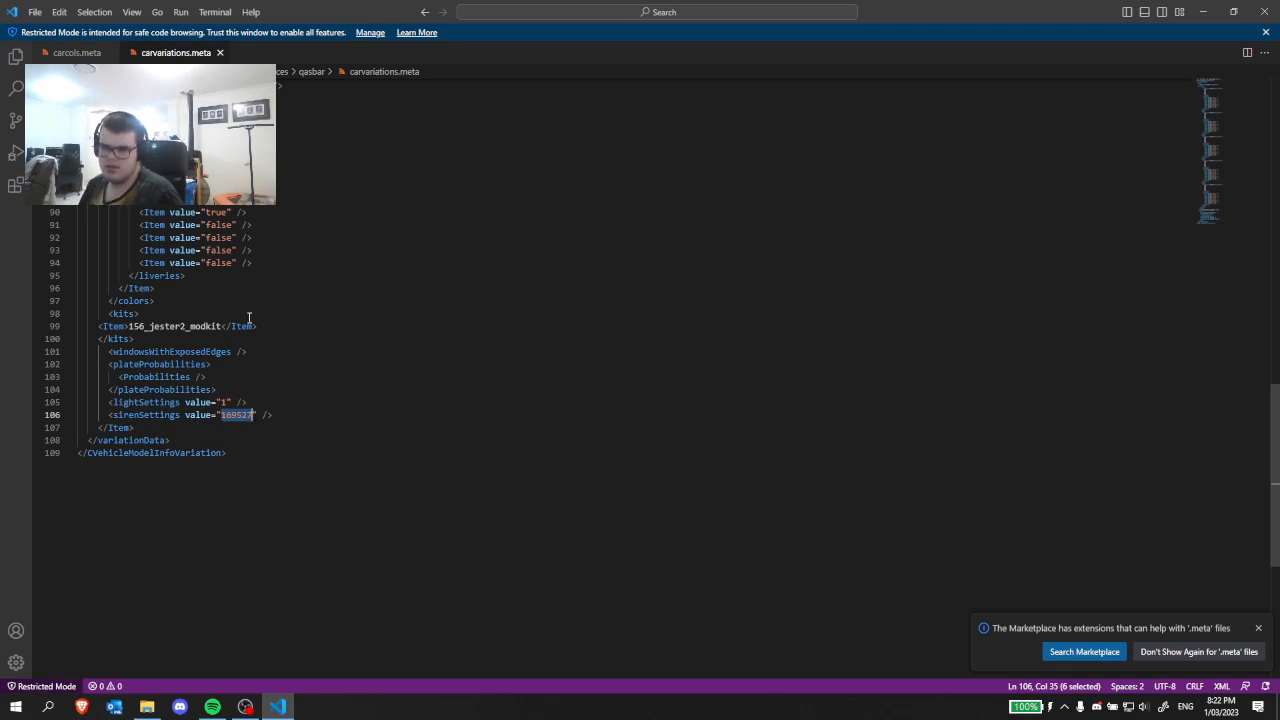
{"action": "left_click", "coordinate": [76, 52]}
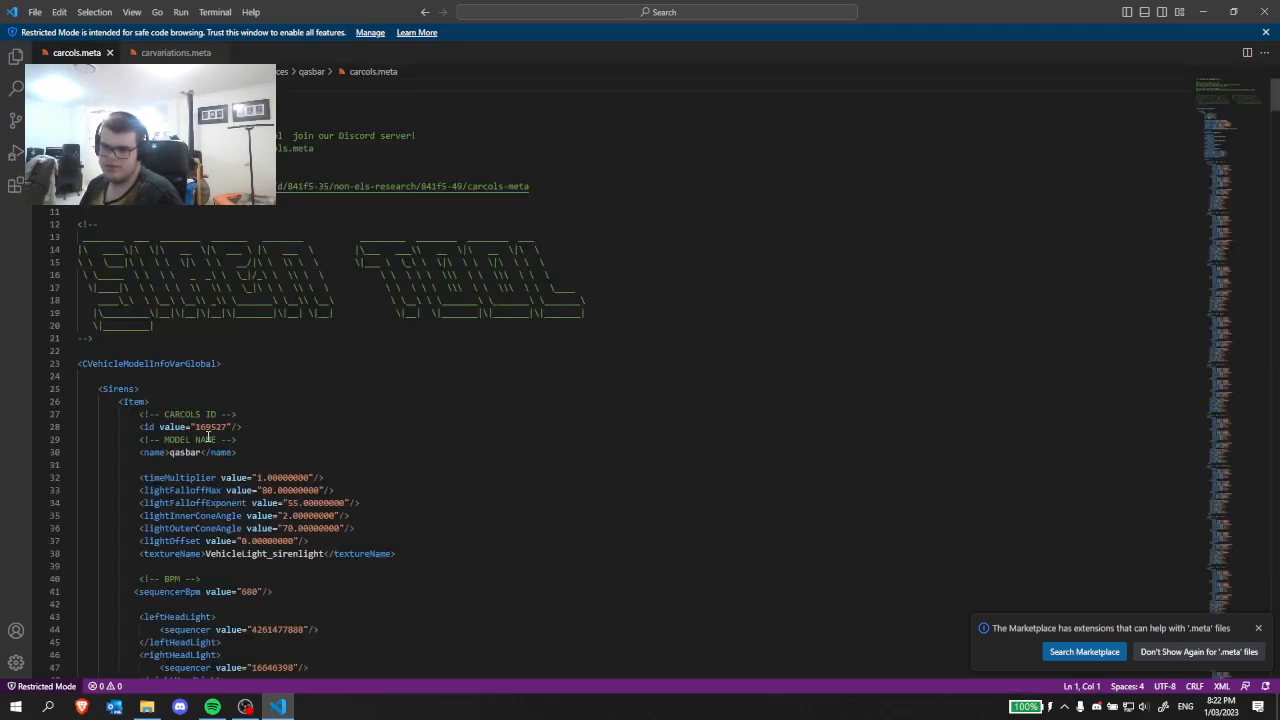
{"action": "double_click", "coordinate": [210, 427]}
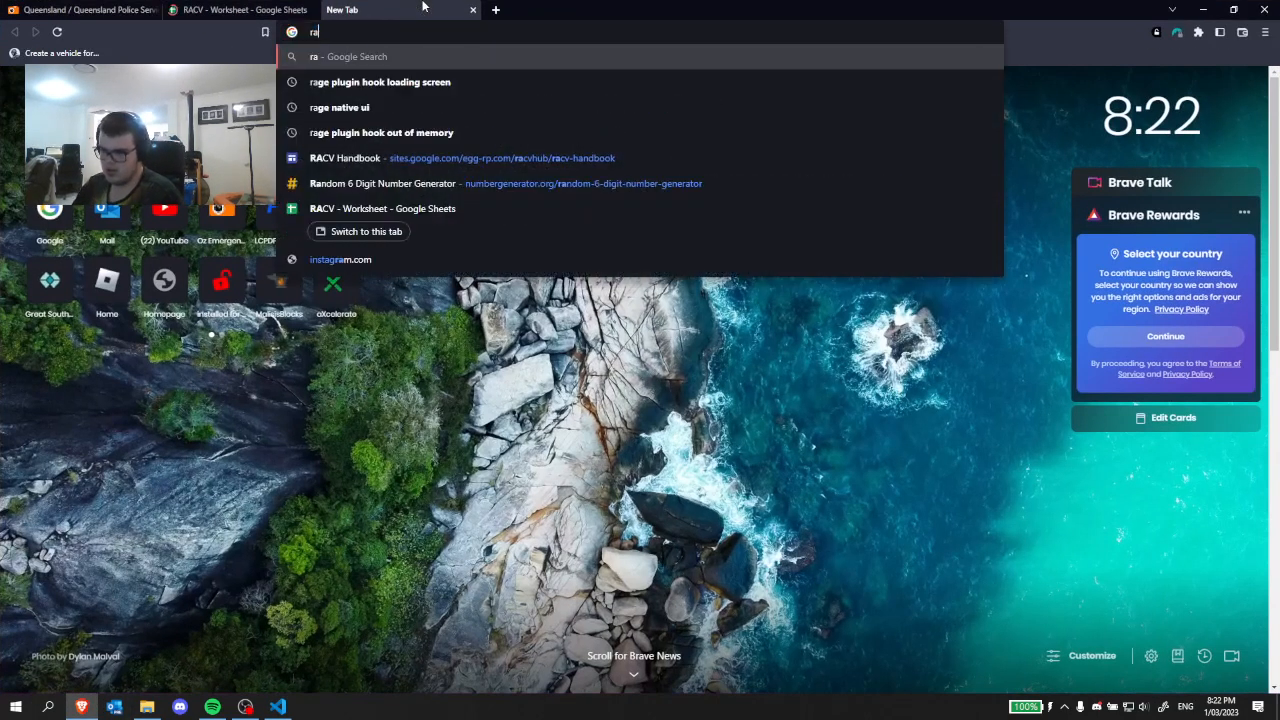
Roll a new random six-digit number, 944029, copy it and return to the editor.
{"action": "left_click", "coordinate": [383, 183]}
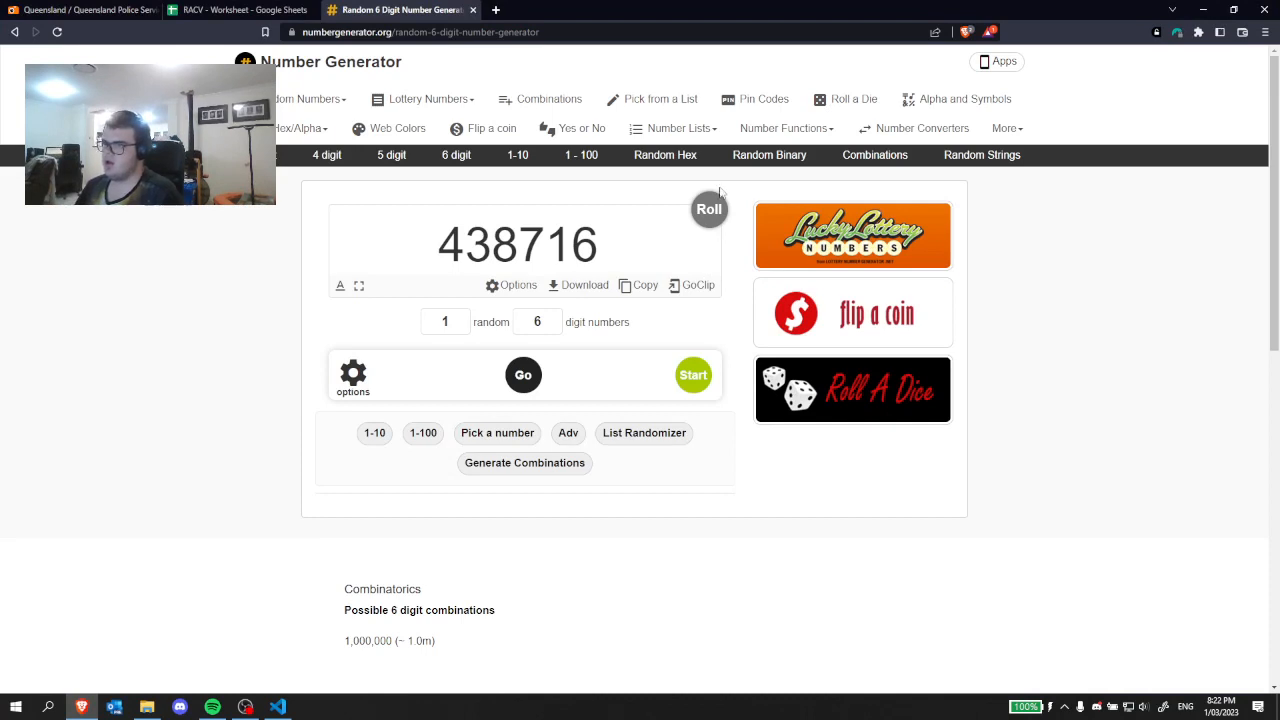
{"action": "left_click", "coordinate": [693, 374]}
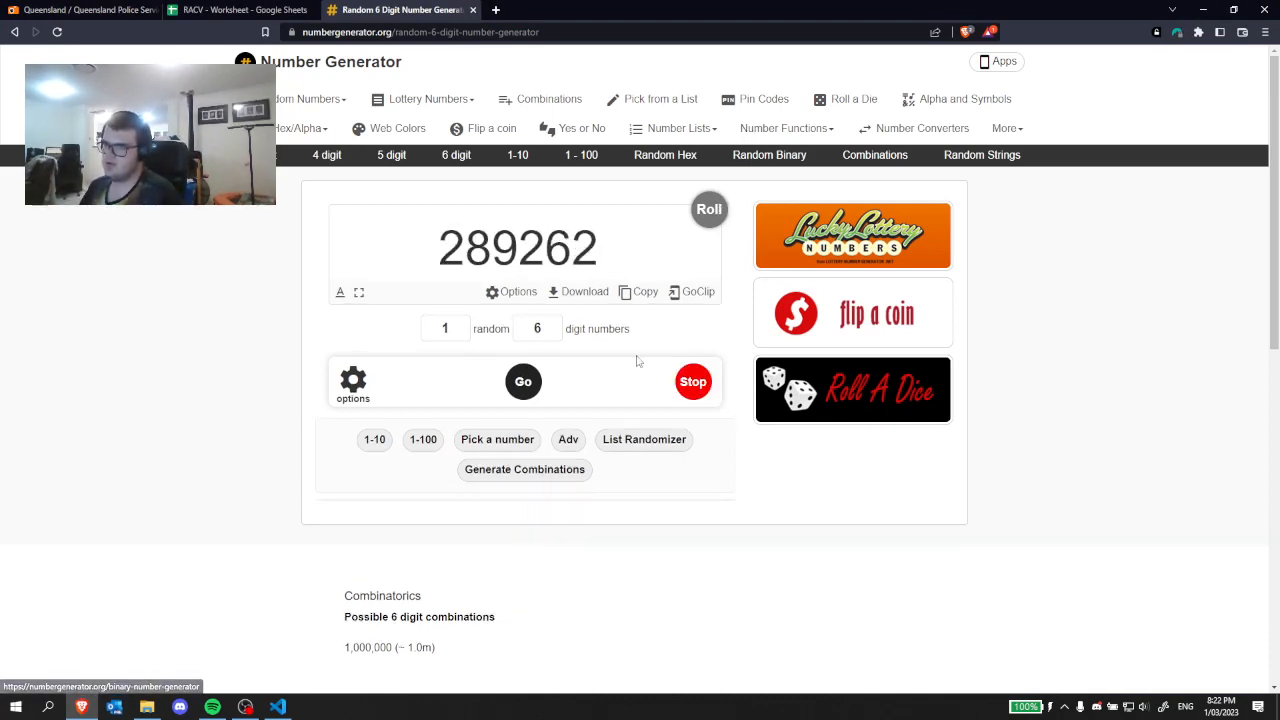
{"action": "left_click", "coordinate": [709, 209]}
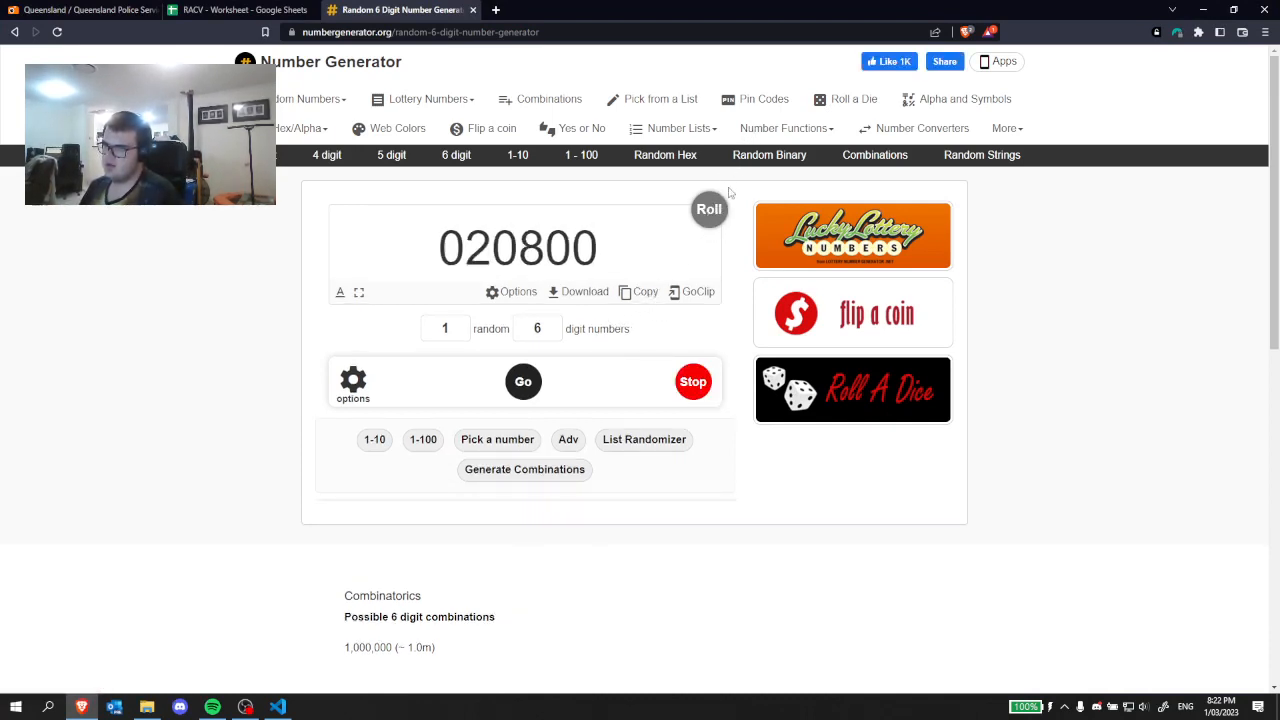
{"action": "left_click", "coordinate": [693, 381]}
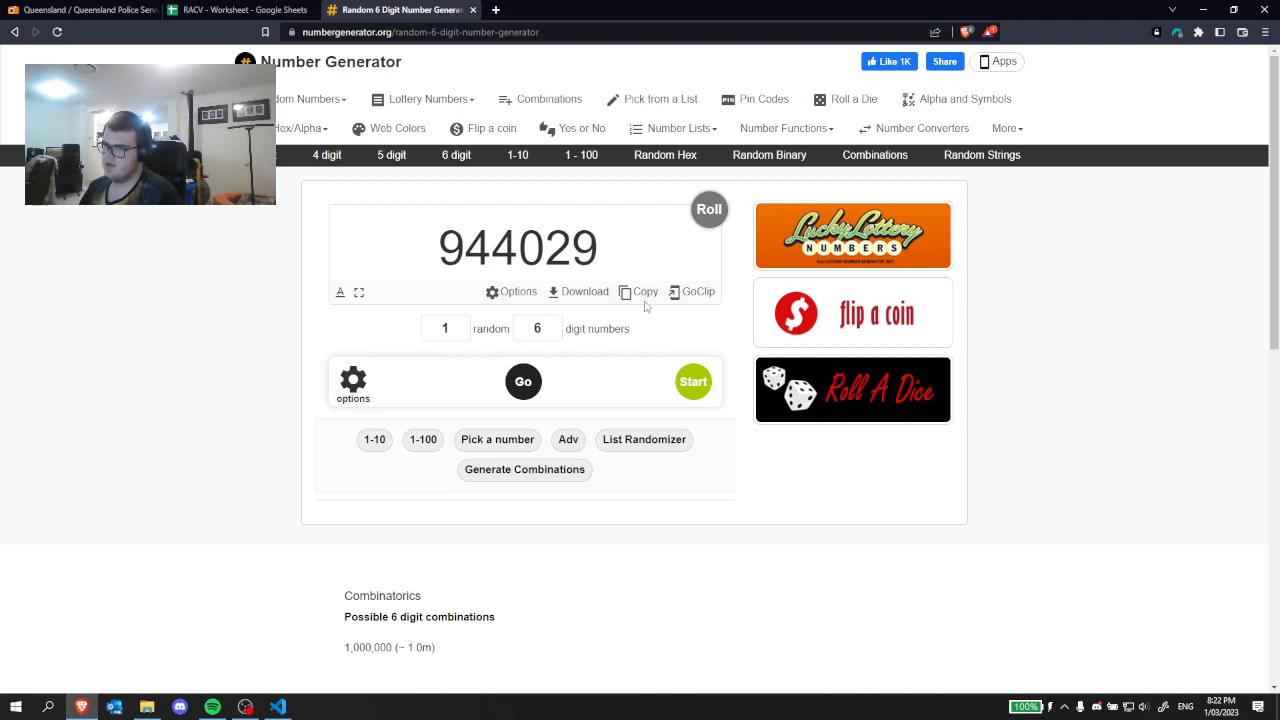
{"action": "left_click", "coordinate": [645, 291]}
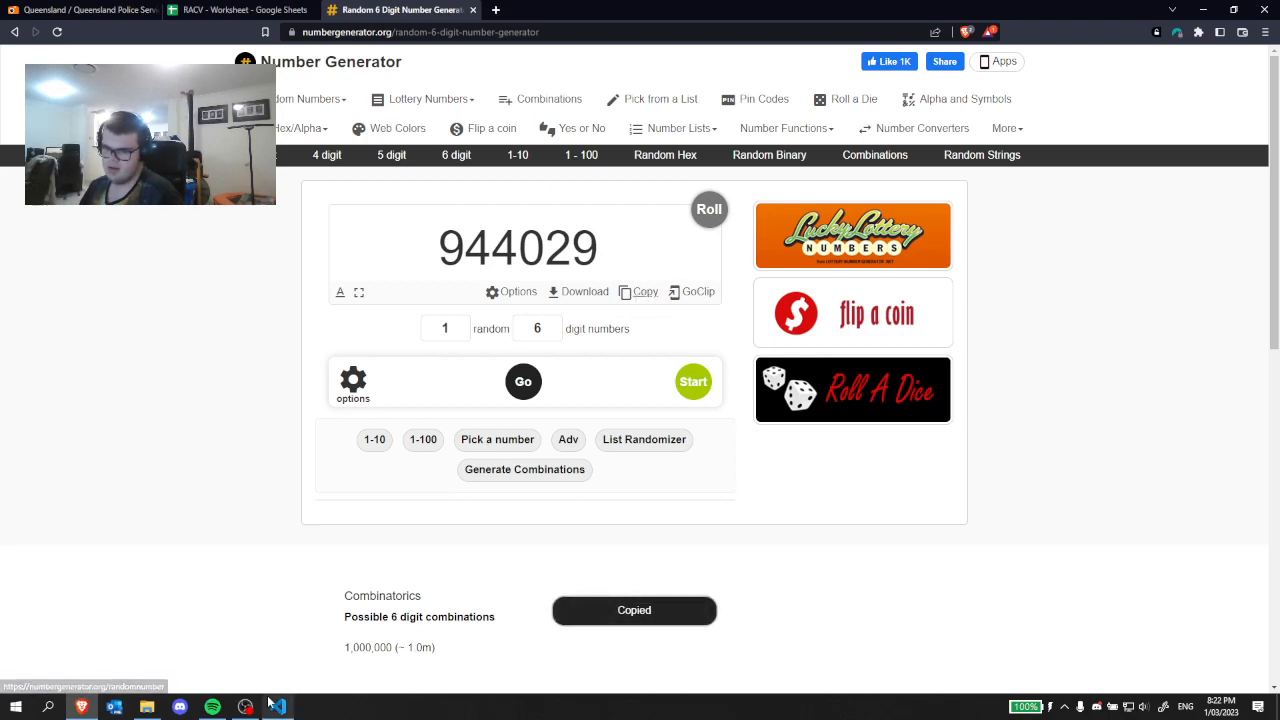
{"action": "left_click", "coordinate": [277, 707]}
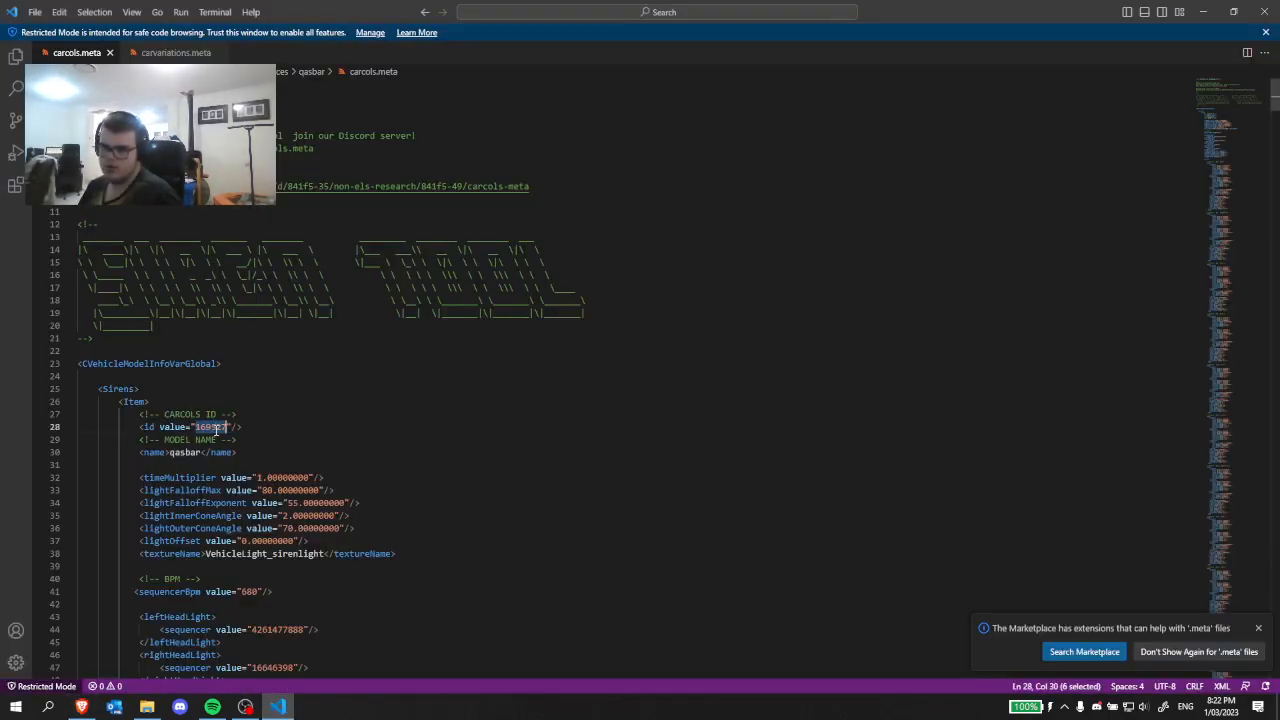
Replace the siren ID 169527 with 944029 in carcols.meta and carvariations.meta.
{"action": "type", "text": "944029"}
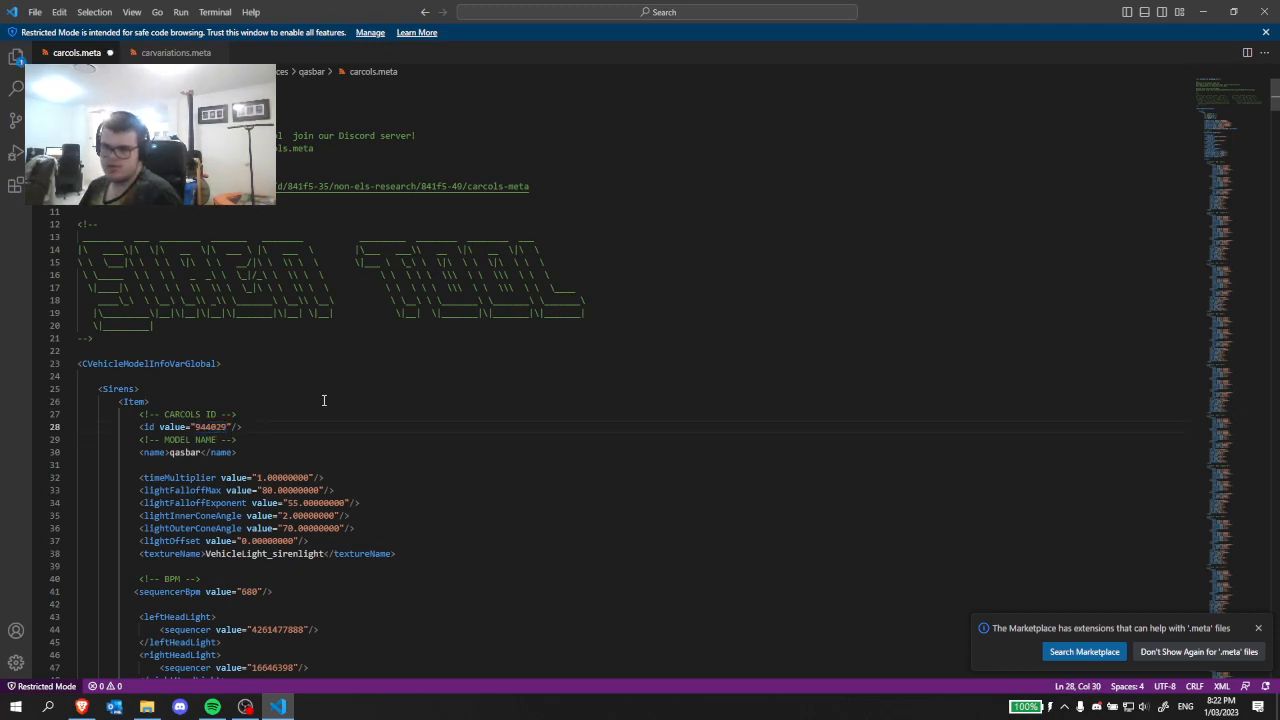
{"action": "left_click", "coordinate": [175, 52]}
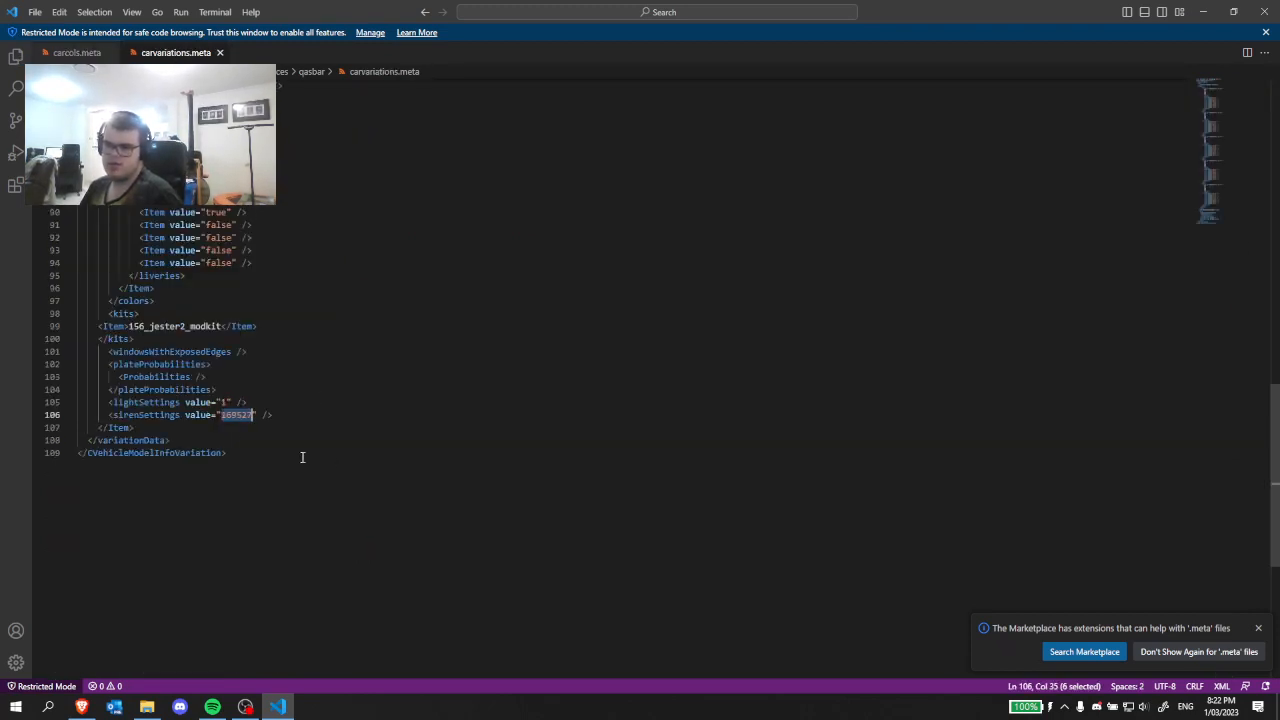
{"action": "type", "text": "944029"}
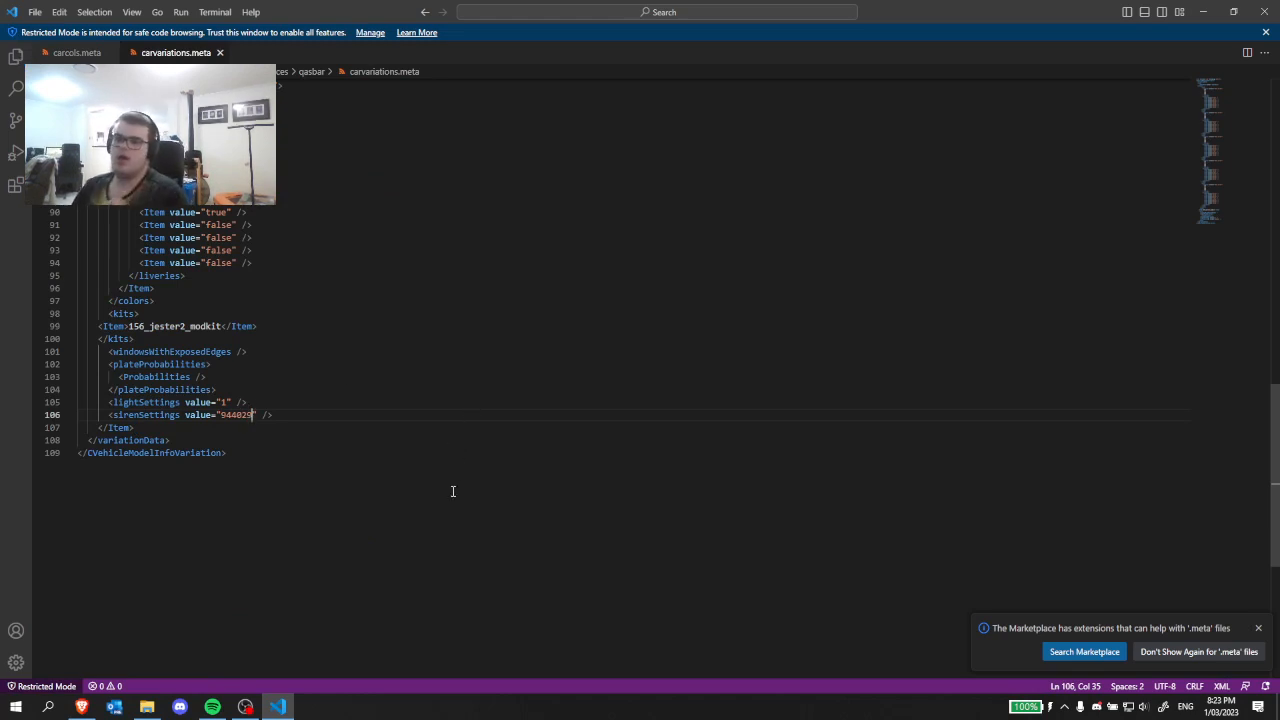
{"action": "mouse_move", "coordinate": [389, 510]}
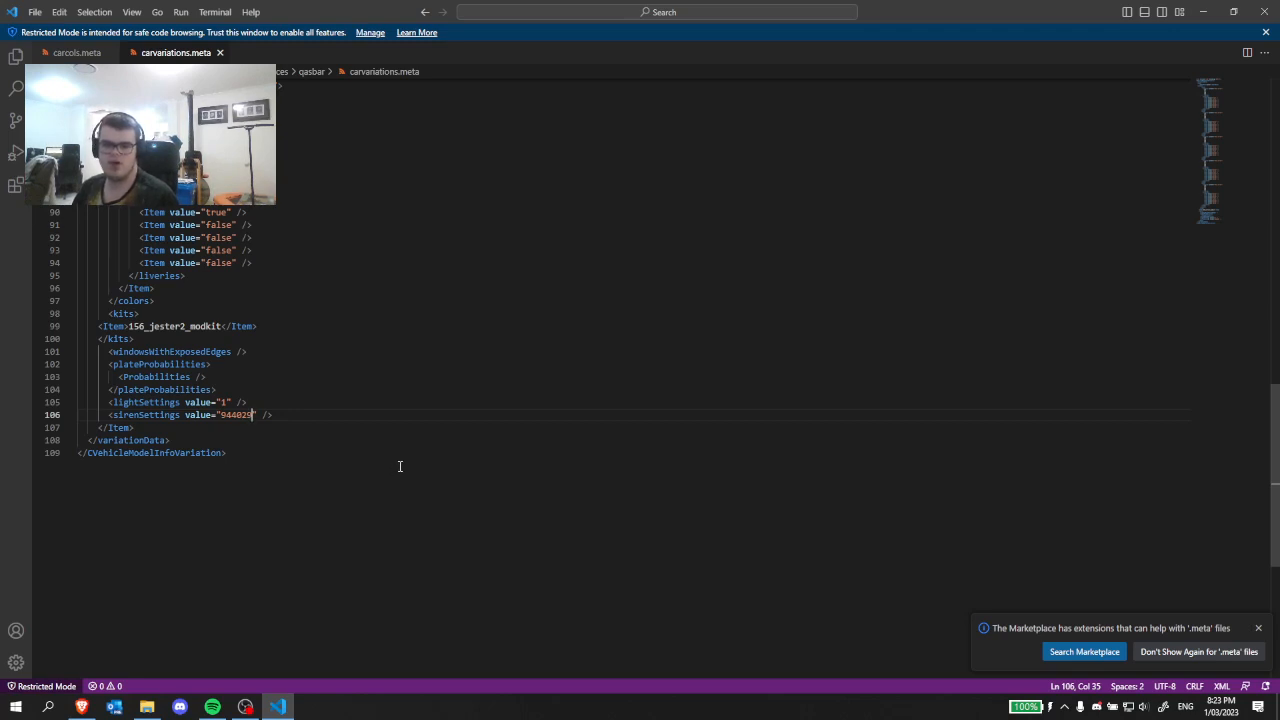
{"action": "mouse_move", "coordinate": [296, 471]}
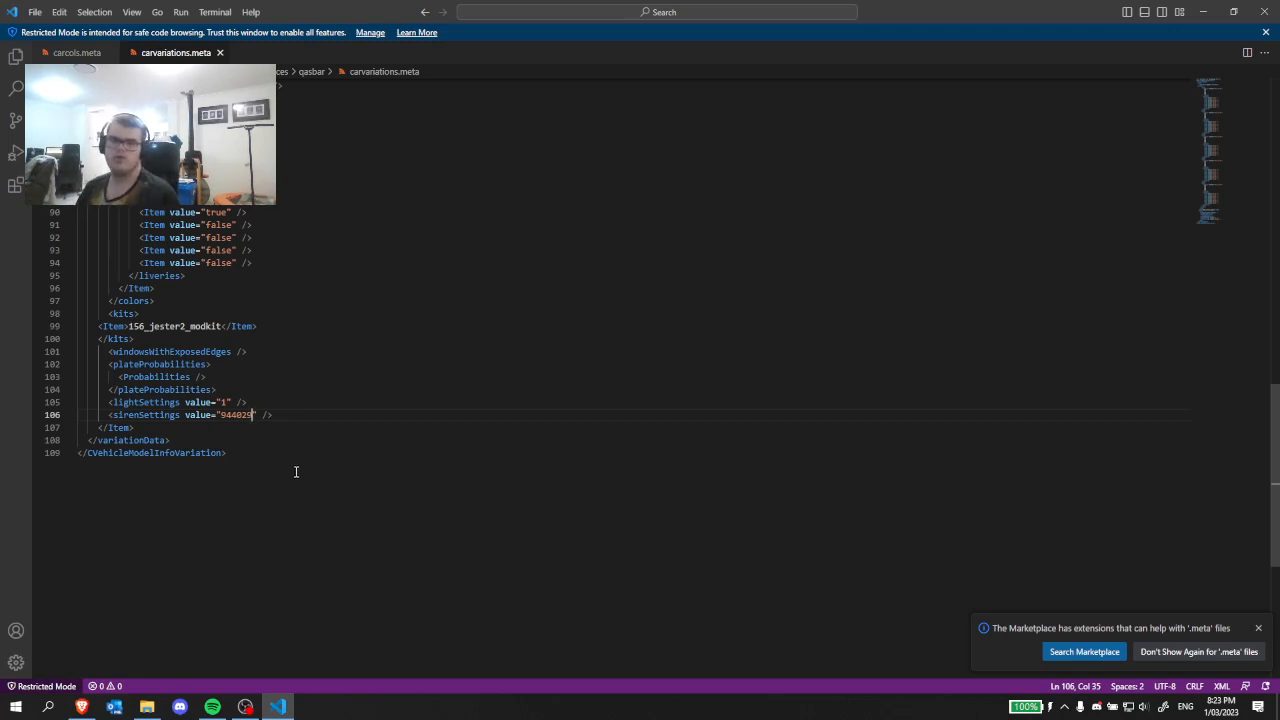
{"action": "mouse_move", "coordinate": [202, 527]}
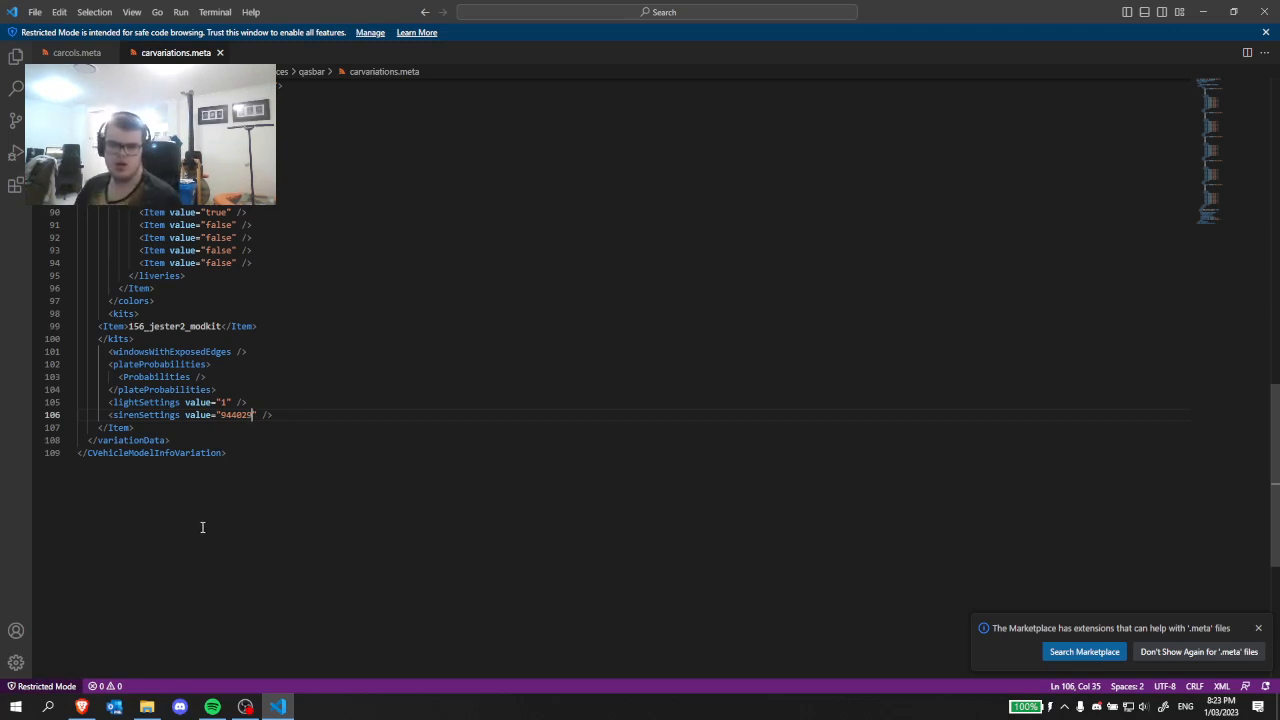
{"action": "mouse_move", "coordinate": [57, 415]}
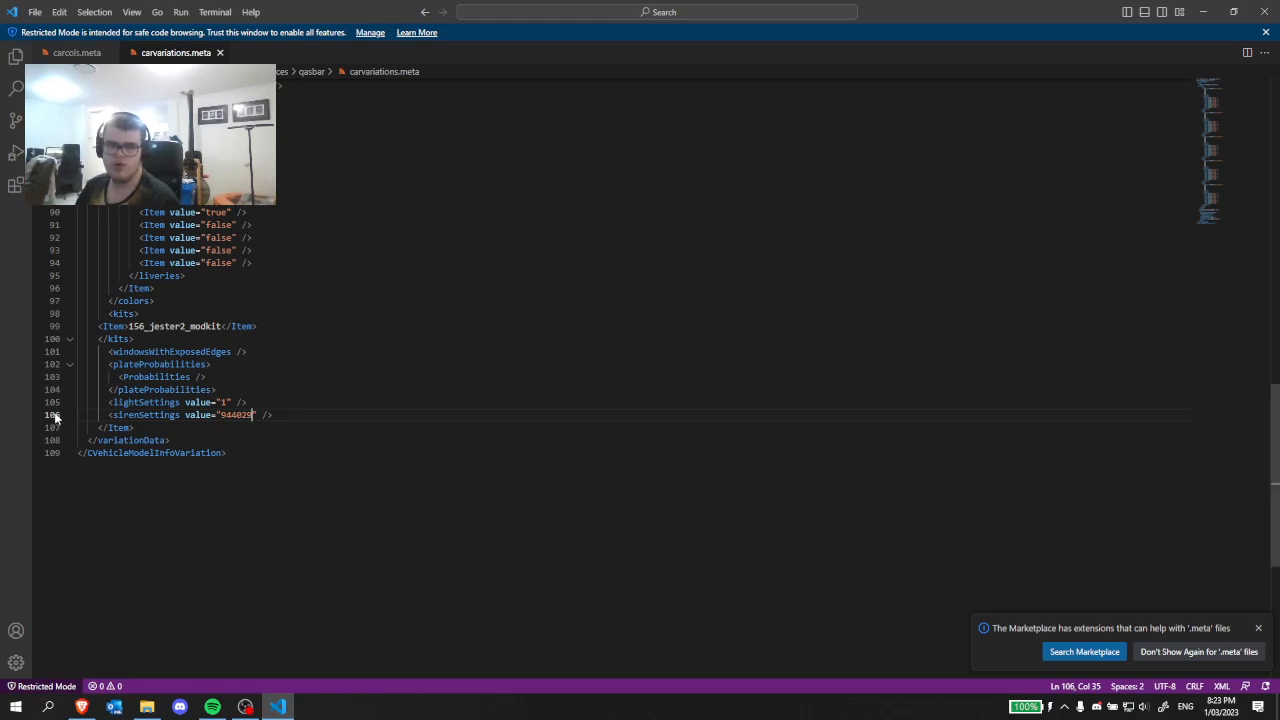